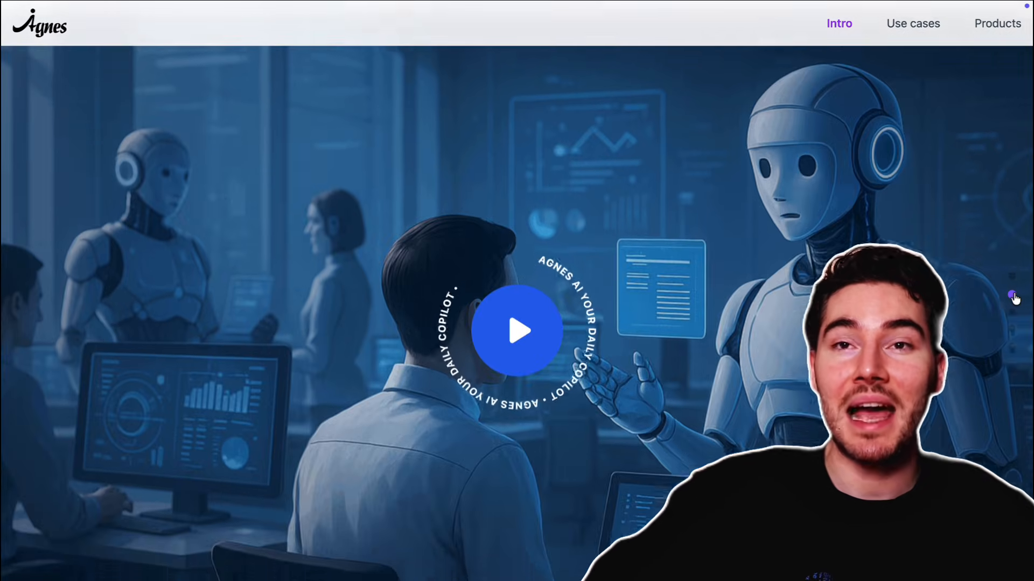
Start the Agnes AI intro demo video from the landing page's Intro section
left_click(517, 330)
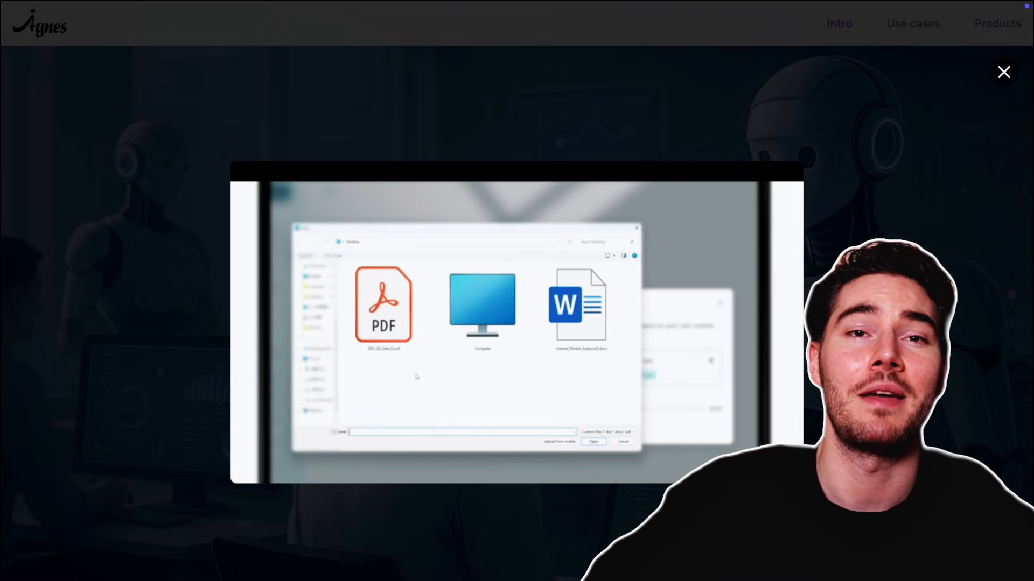
left_click(592, 442)
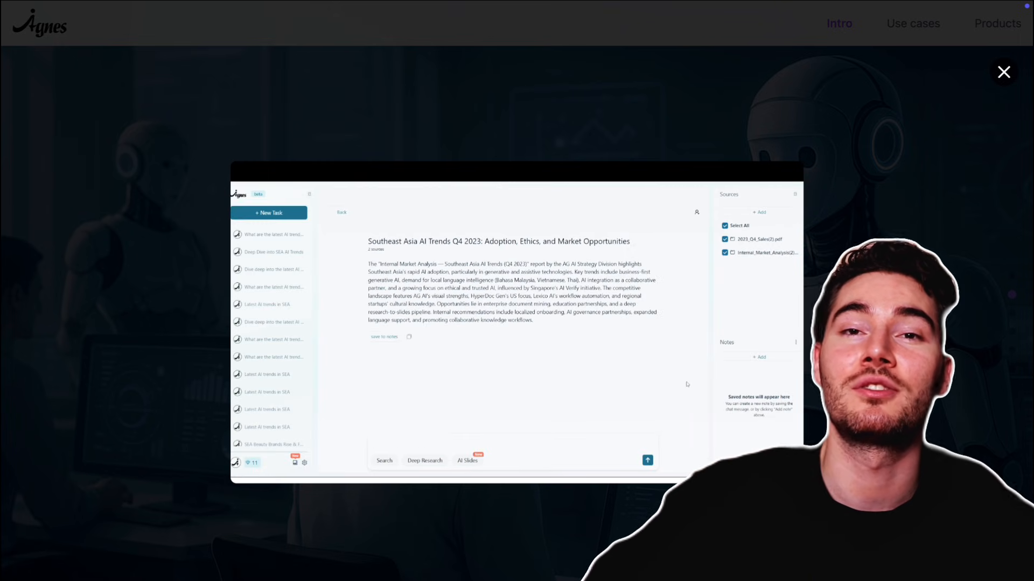
left_click(425, 459)
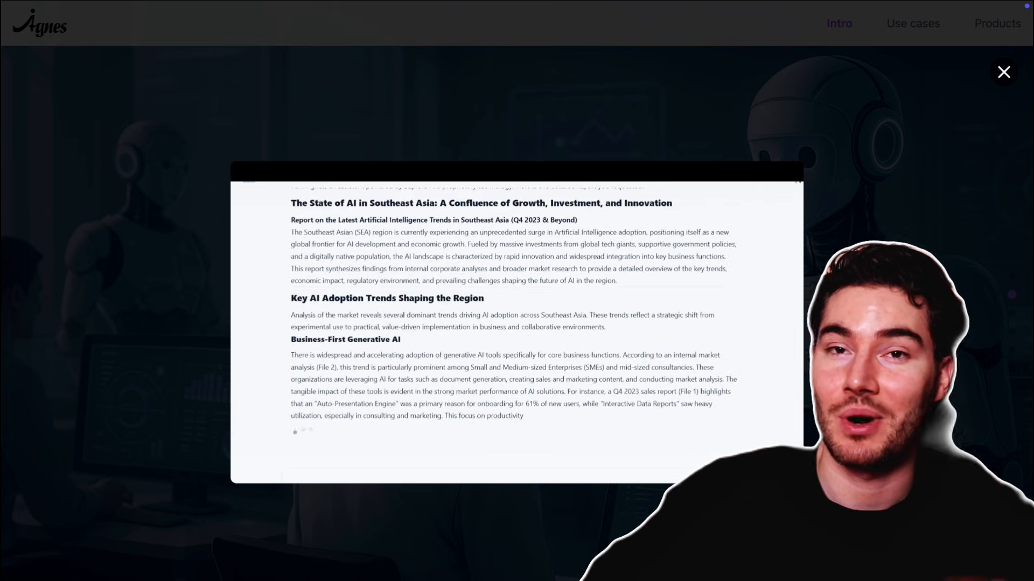
scroll("down", 3)
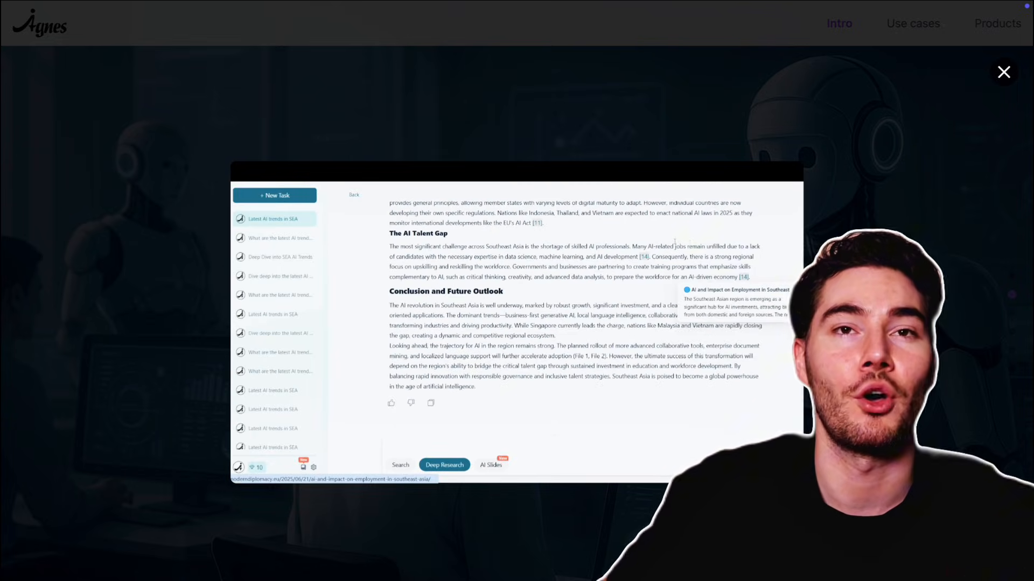
left_click(491, 465)
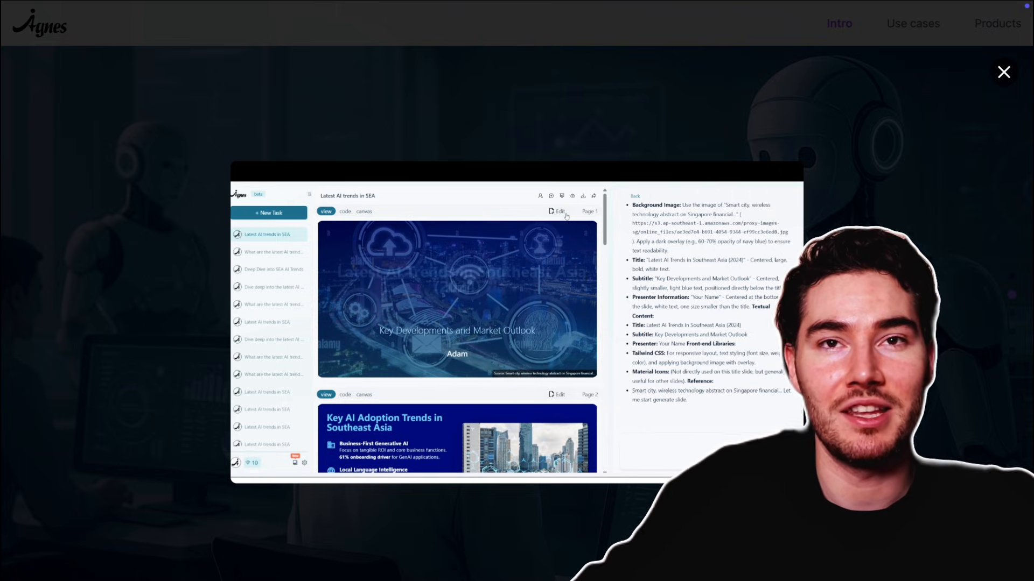
scroll("down", 3)
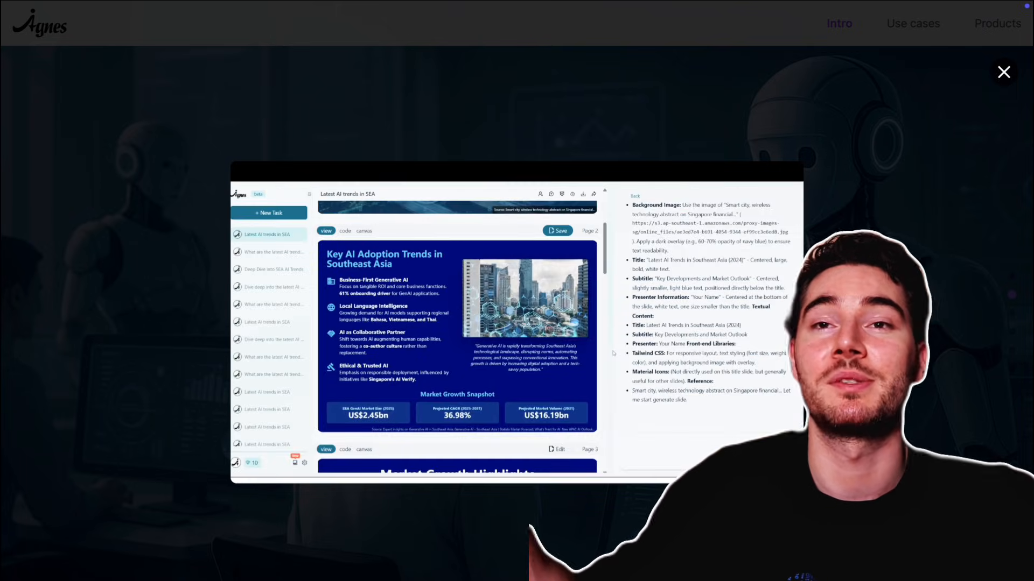
left_click(556, 230)
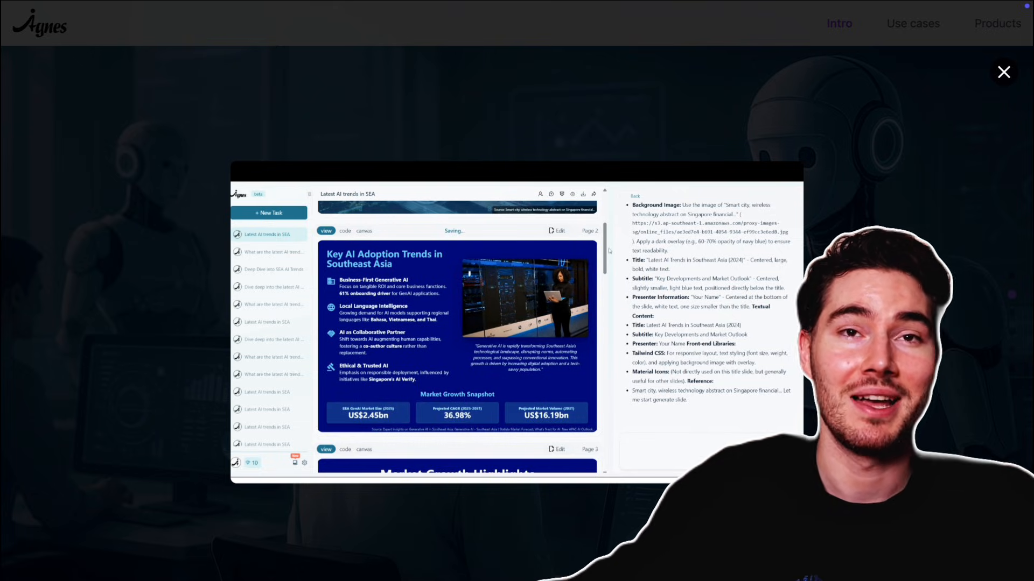
left_click(540, 196)
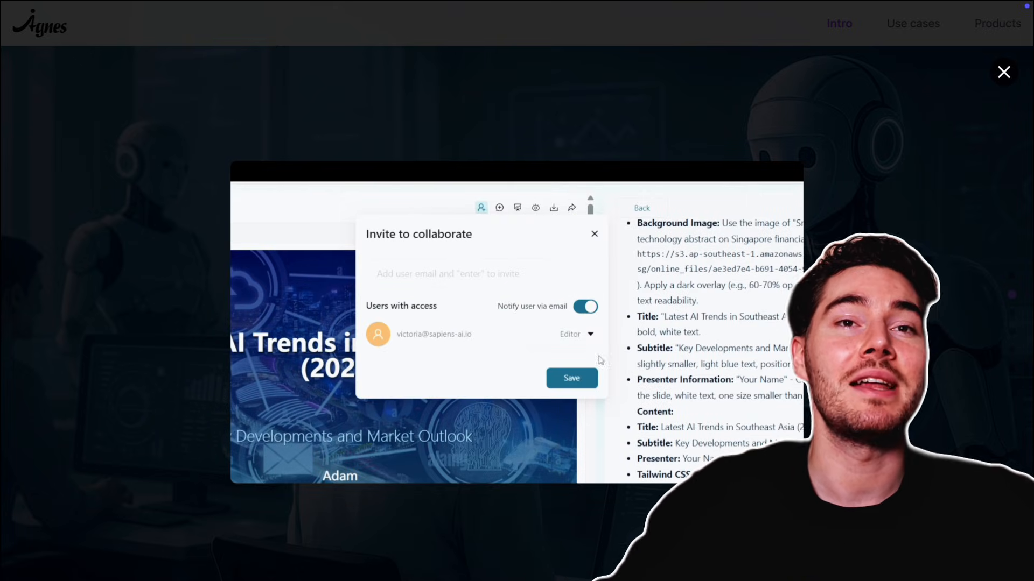
left_click(592, 233)
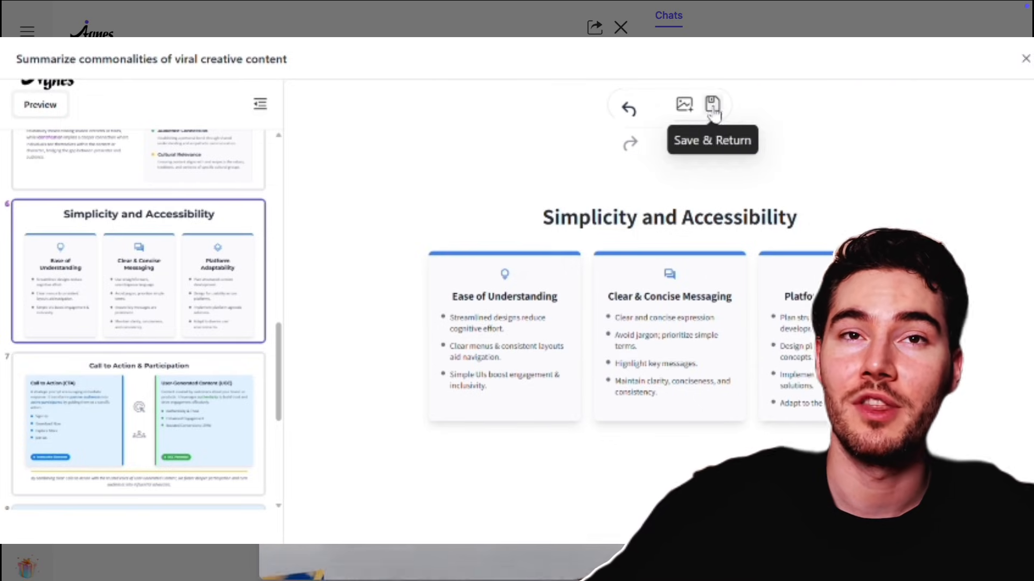
Save the viral creative content slide edits and return from the slide editor
left_click(712, 105)
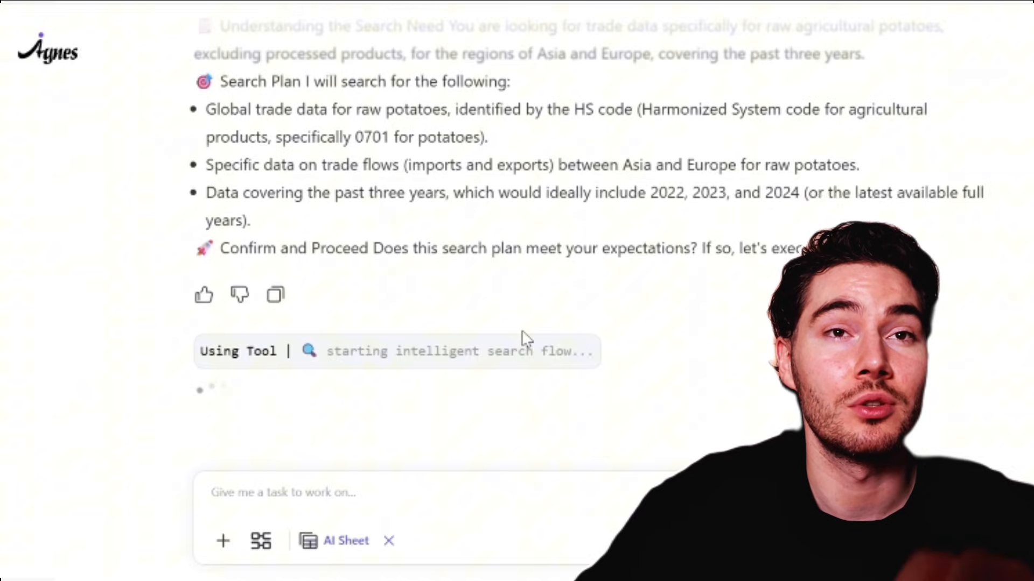
Scroll down as the AI Sheet task builds the Raw Potato Trade Dashboard
scroll("down", 3)
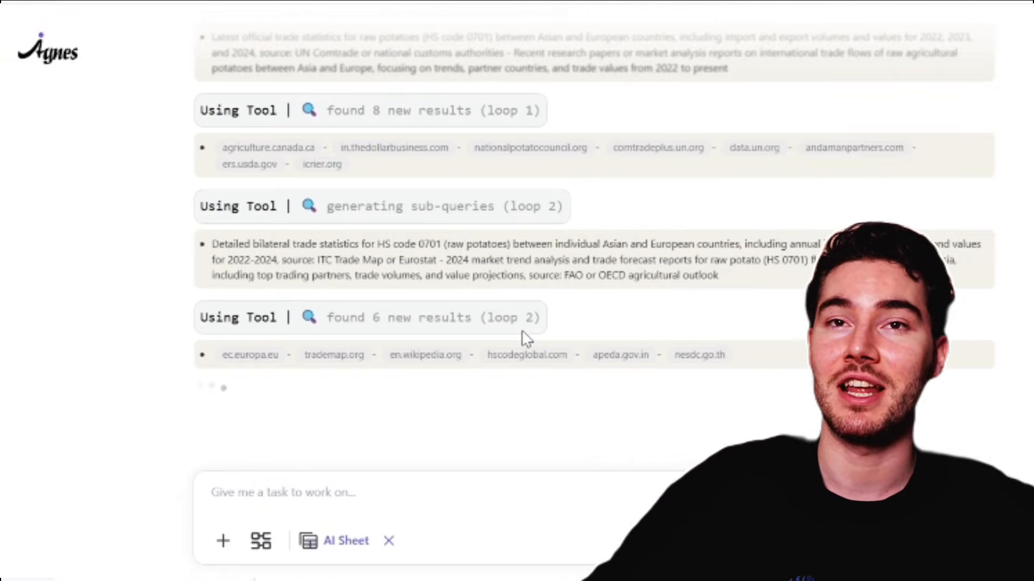
scroll("down", 3)
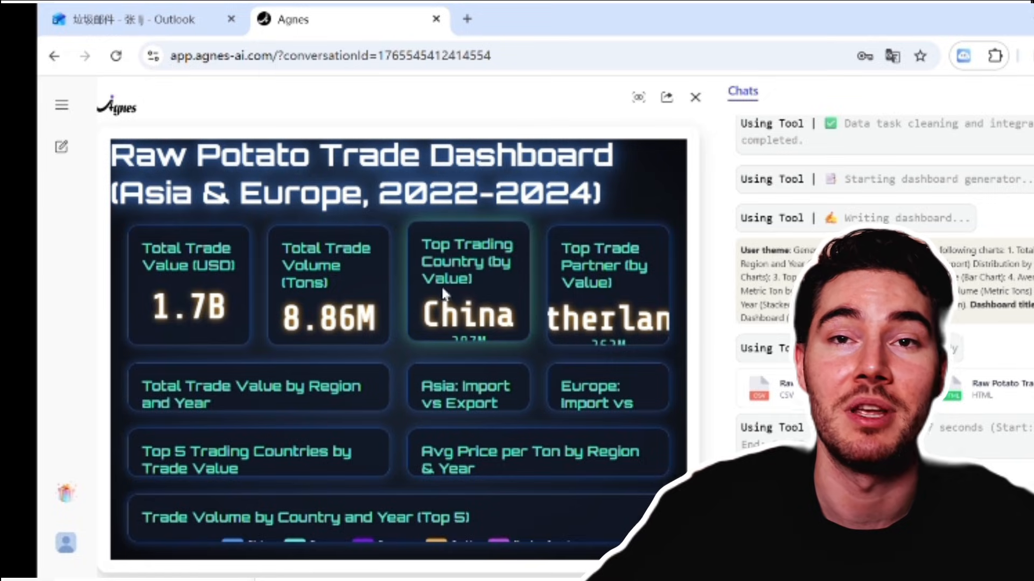
mouse_move(385, 351)
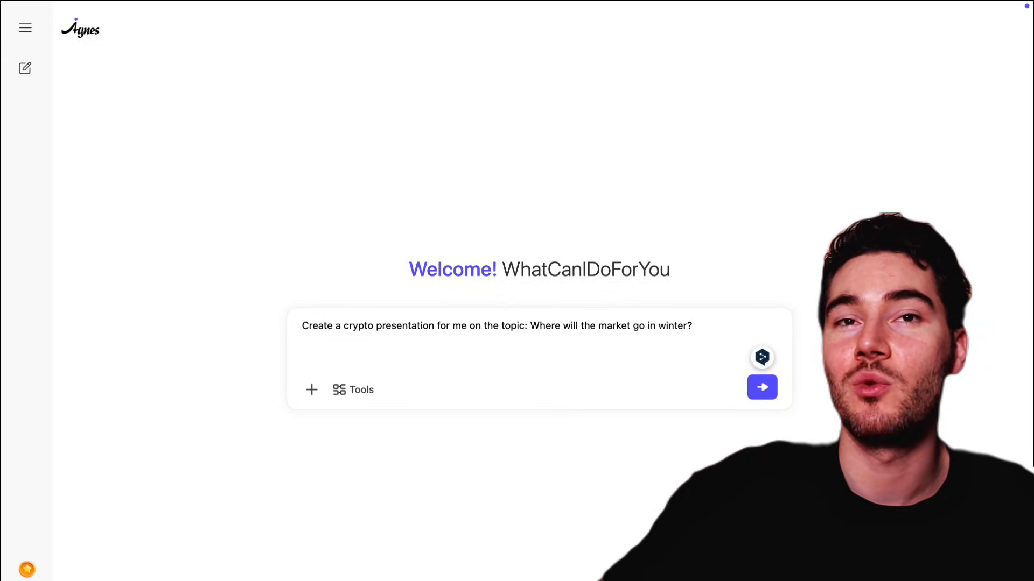
Submit the crypto winter presentation request and follow the outline and slides as they generate
left_click(761, 386)
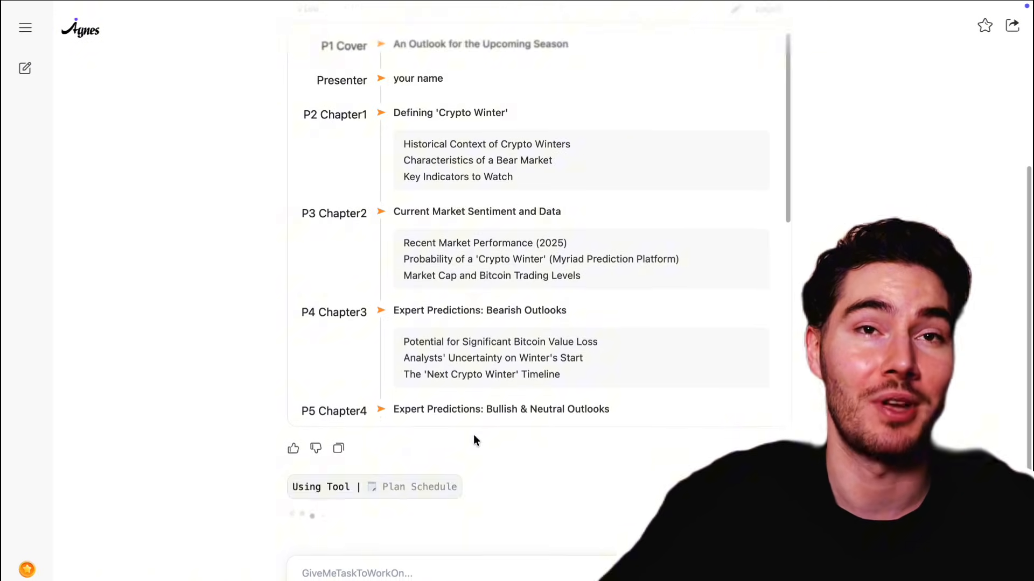
scroll("down", 3)
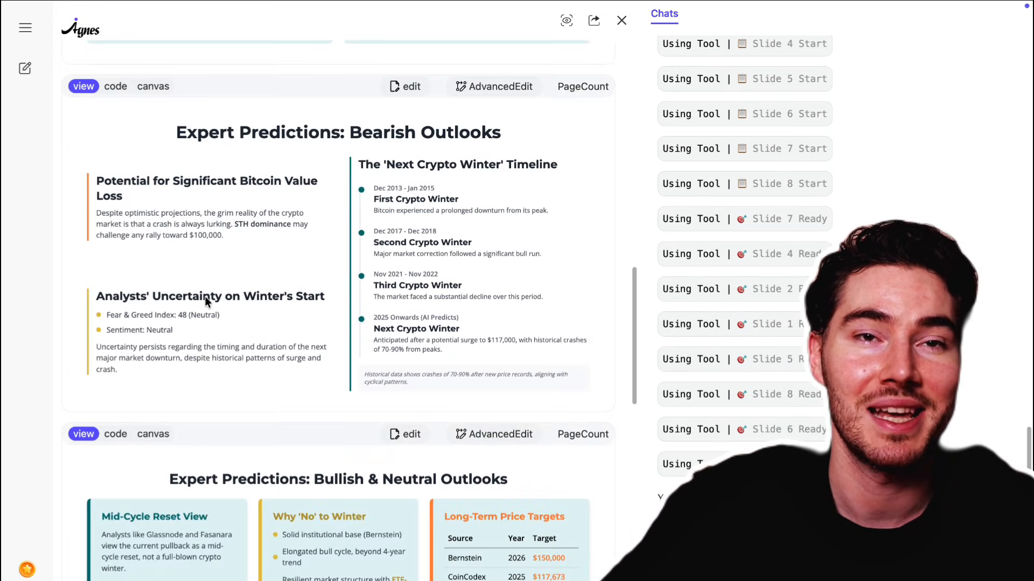
Scroll through all 8 pages of the crypto market winter prediction presentation in full preview
scroll("down", 3)
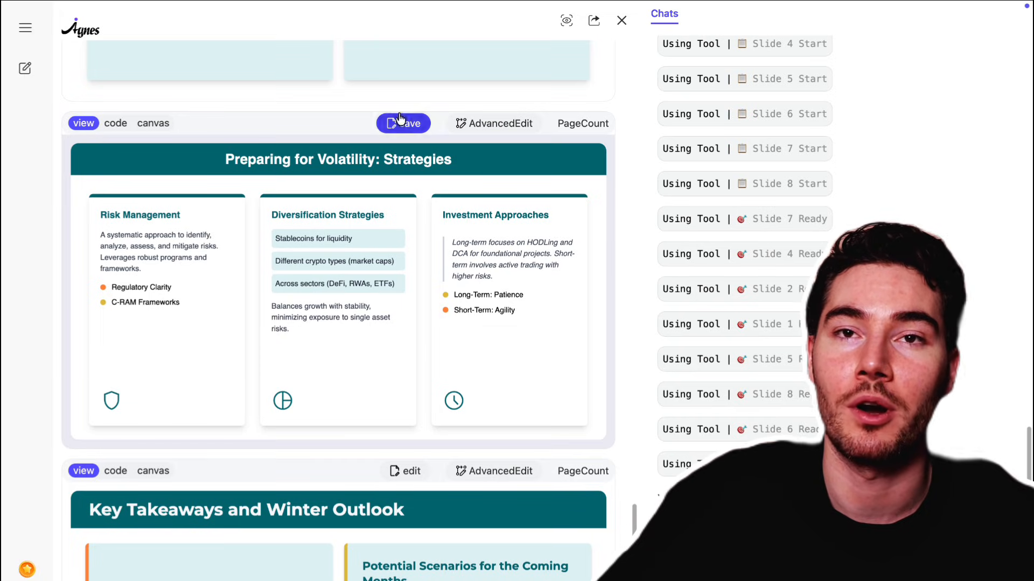
scroll("down", 3)
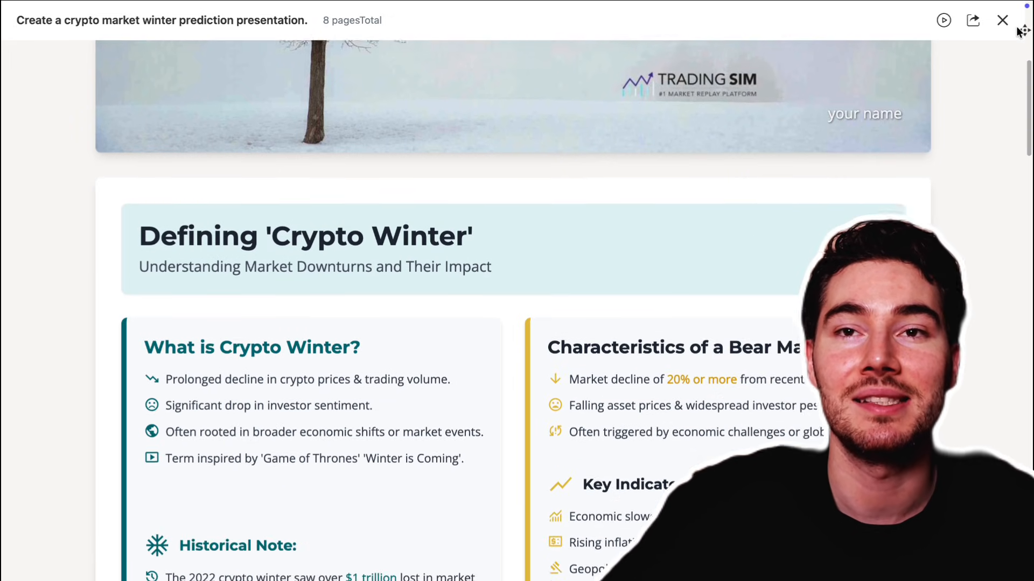
scroll("down", 3)
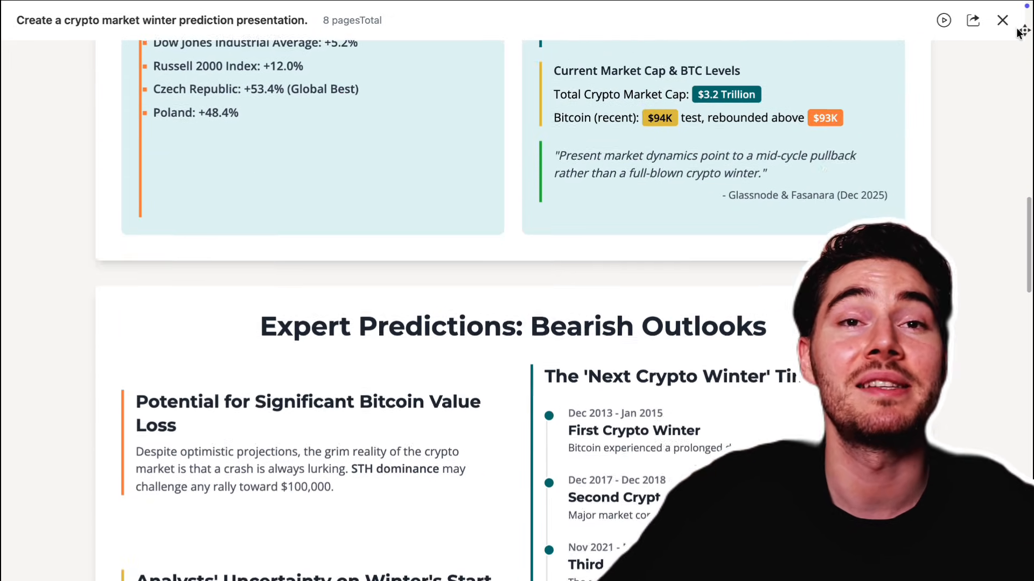
scroll("down", 3)
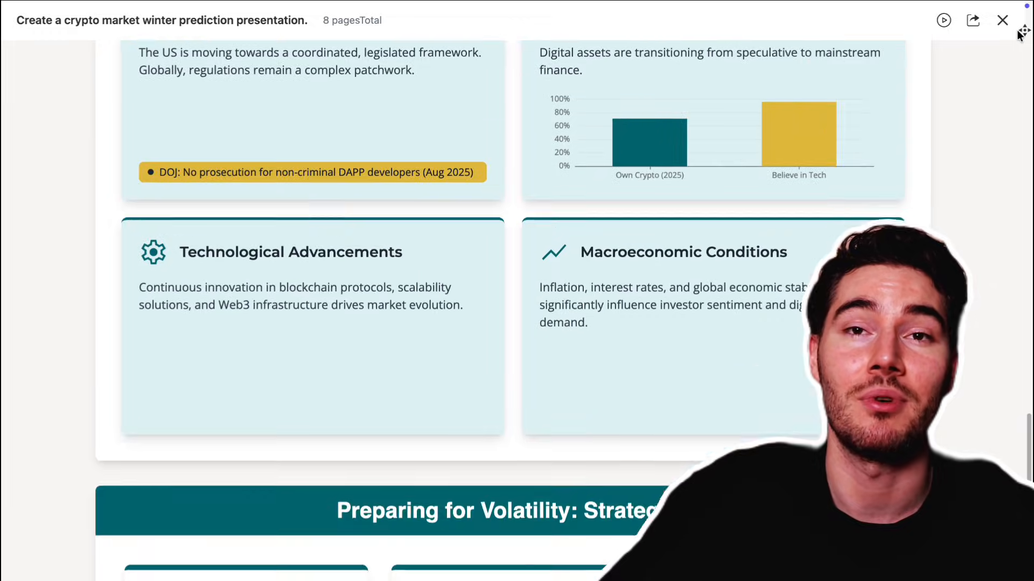